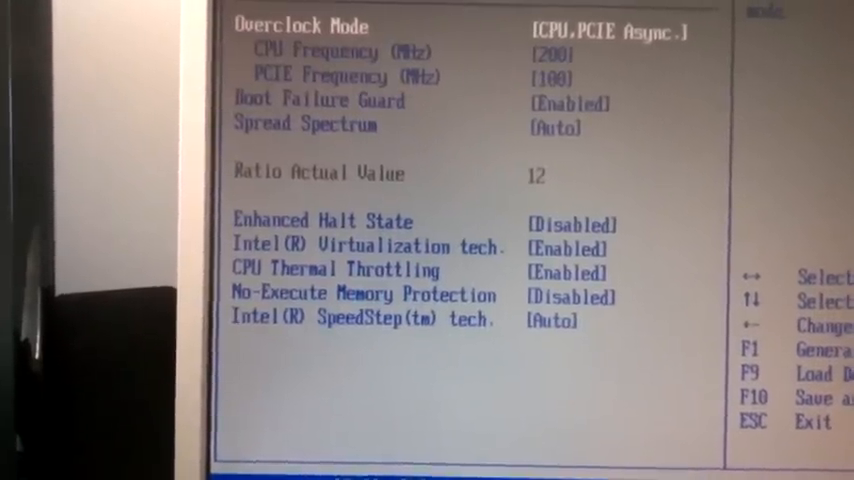
Select PCIE Frequency, set it to 90 MHz, and bring up the save-and-exit confirmation.
key("down")
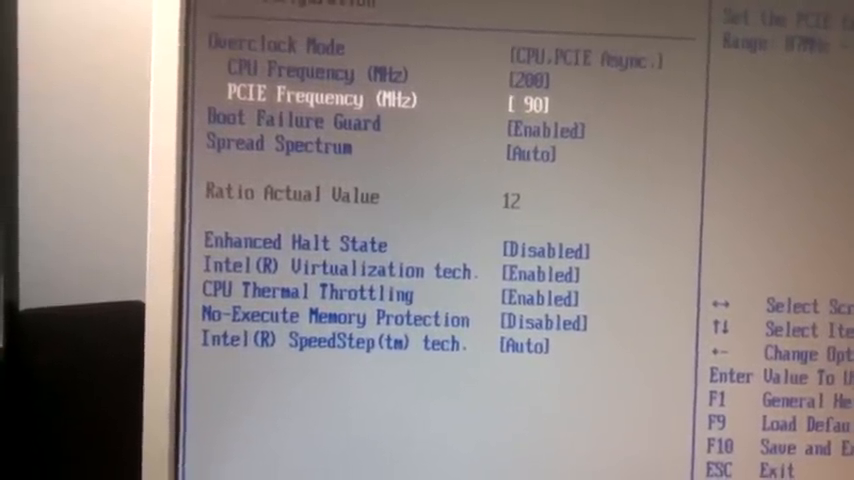
key("F10")
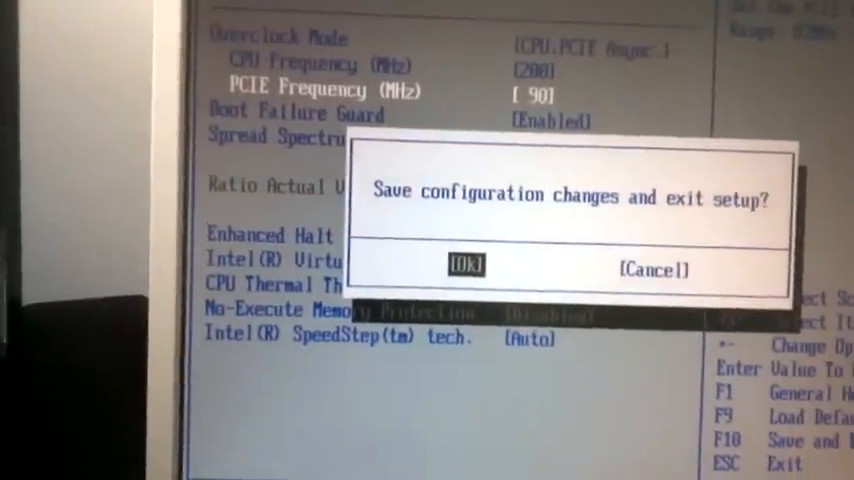